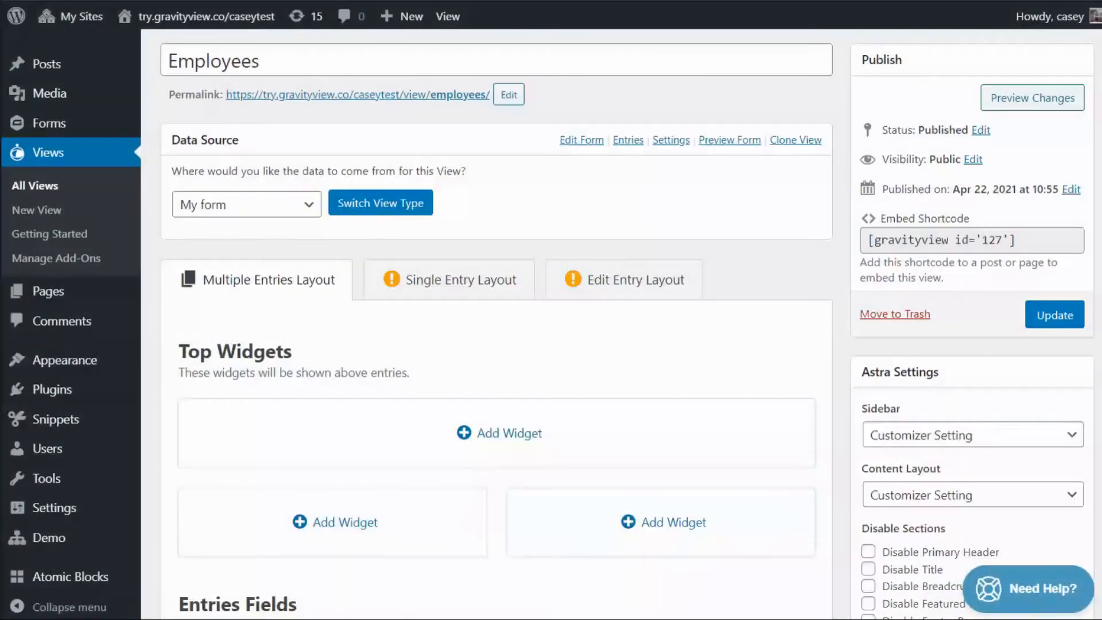
Add a Search Bar widget to the Top Widgets area above the Employees entries
scroll("down", 3)
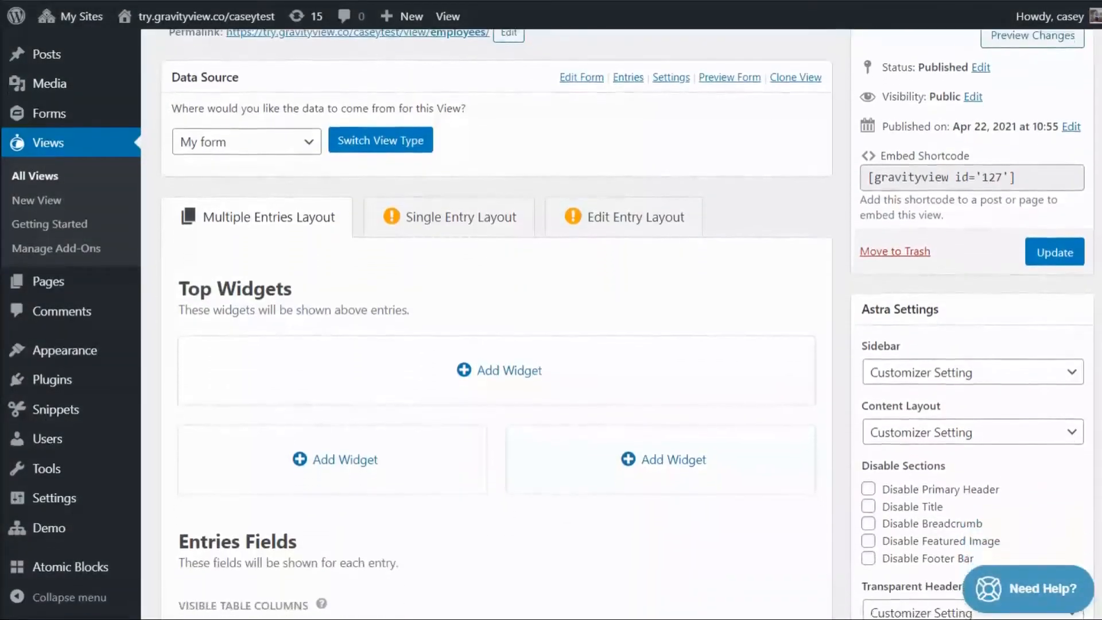
scroll("down", 3)
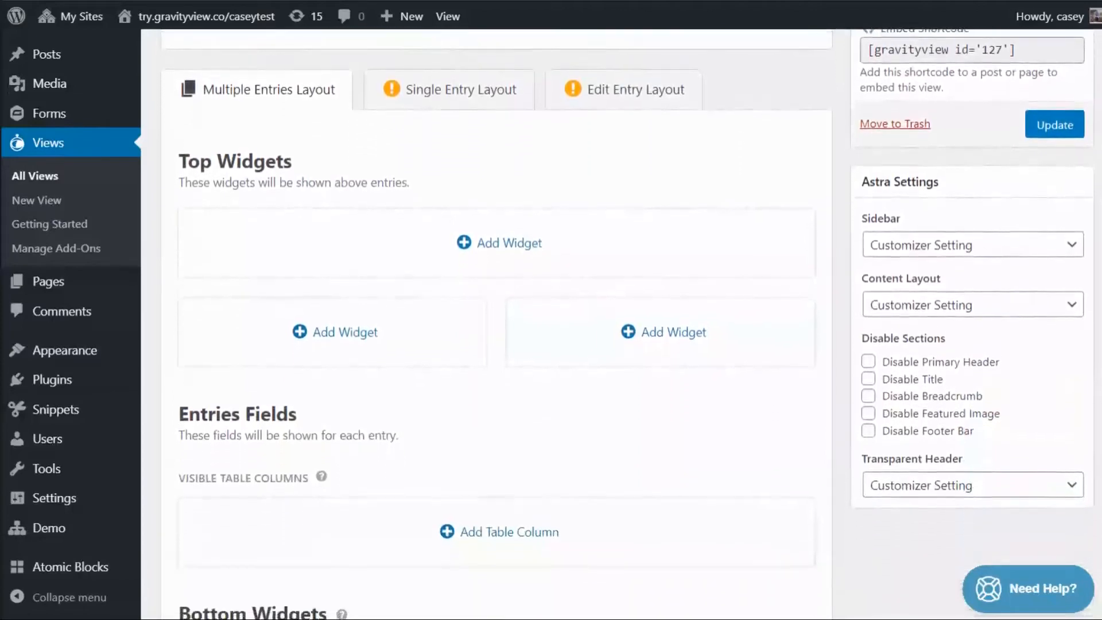
scroll("down", 3)
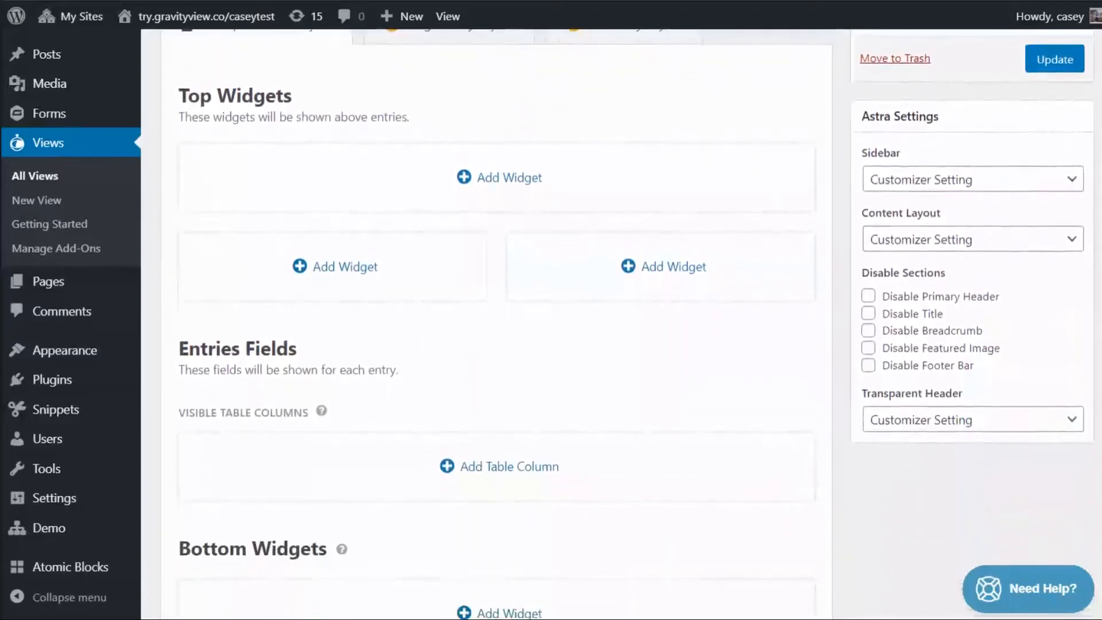
scroll("down", 3)
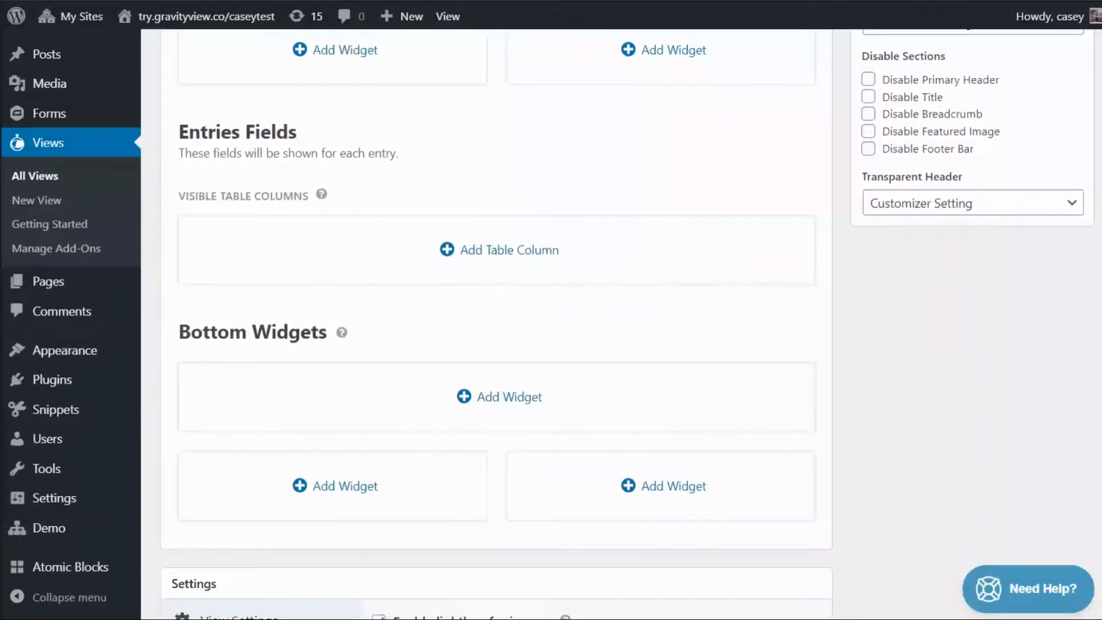
scroll("up", 3)
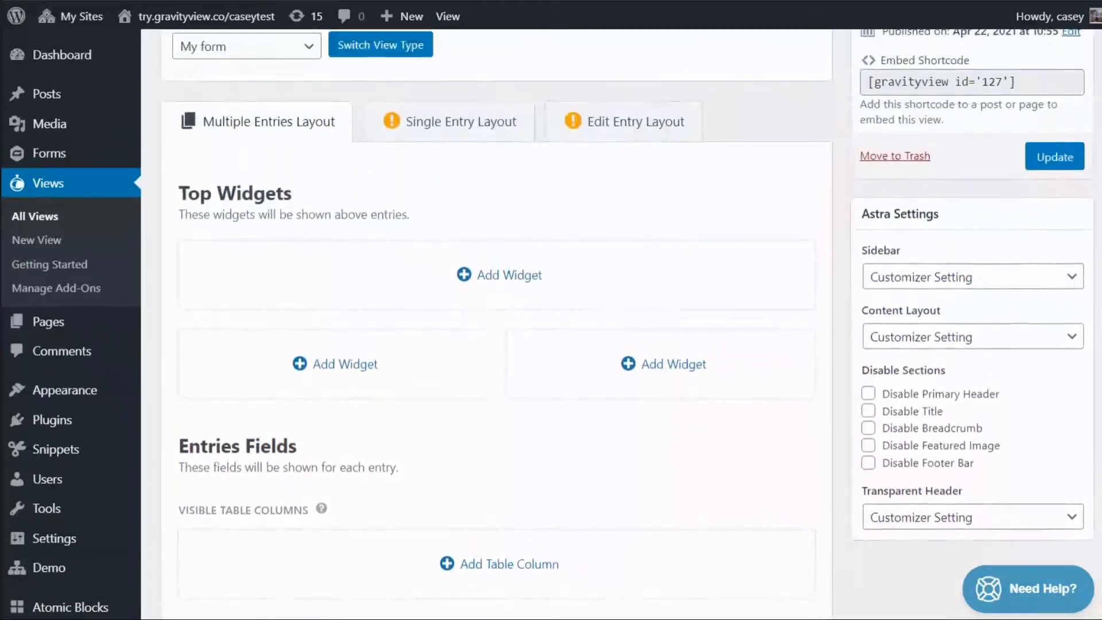
mouse_move(1079, 211)
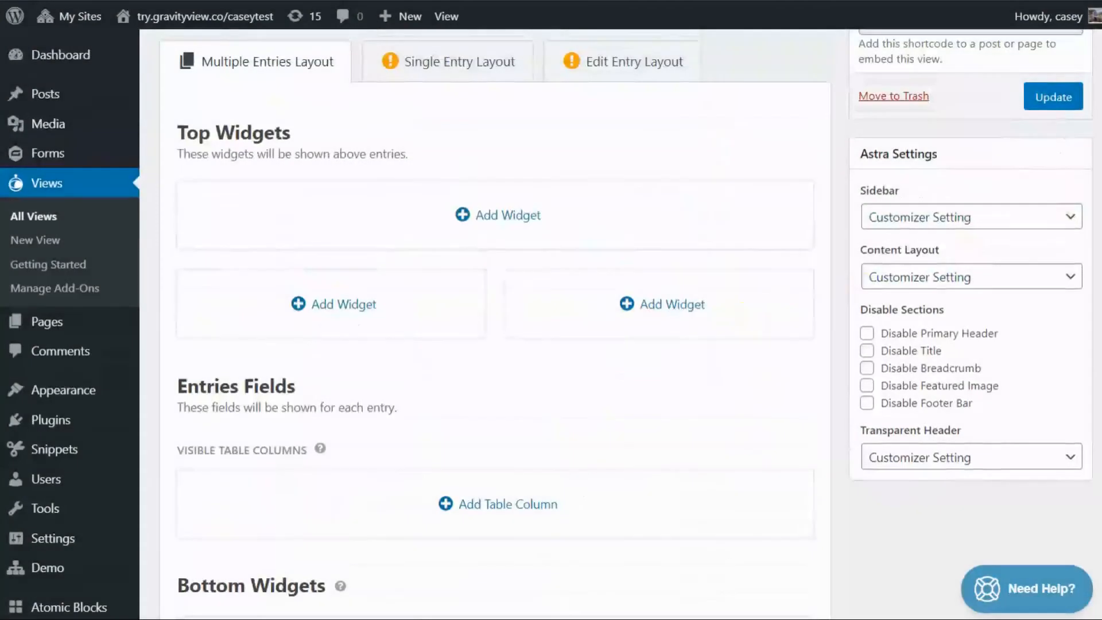
mouse_move(507, 215)
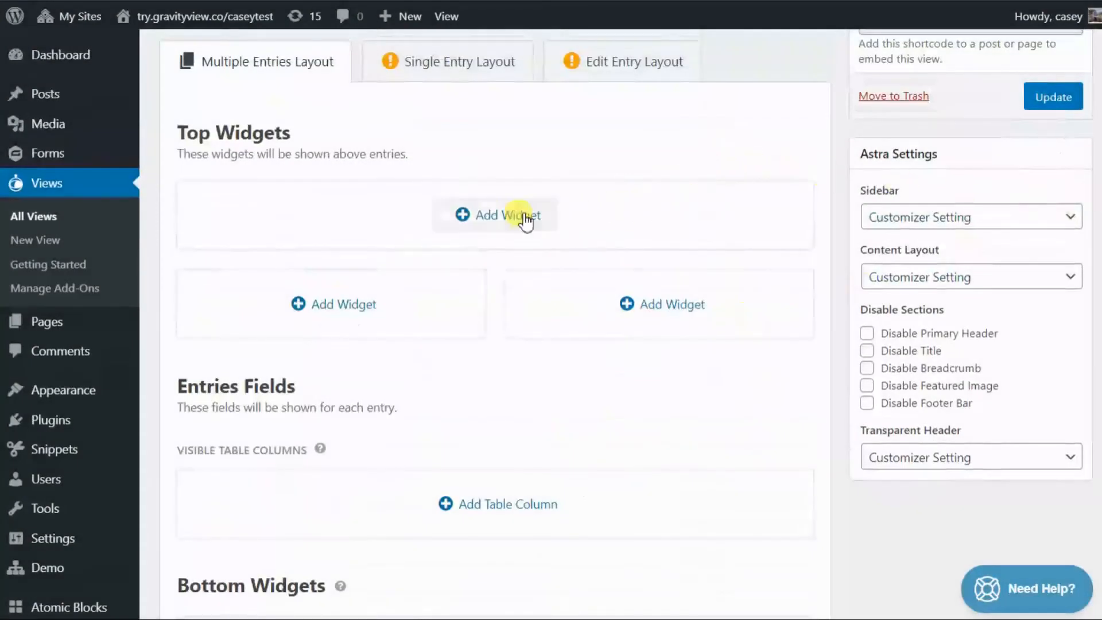
left_click(496, 214)
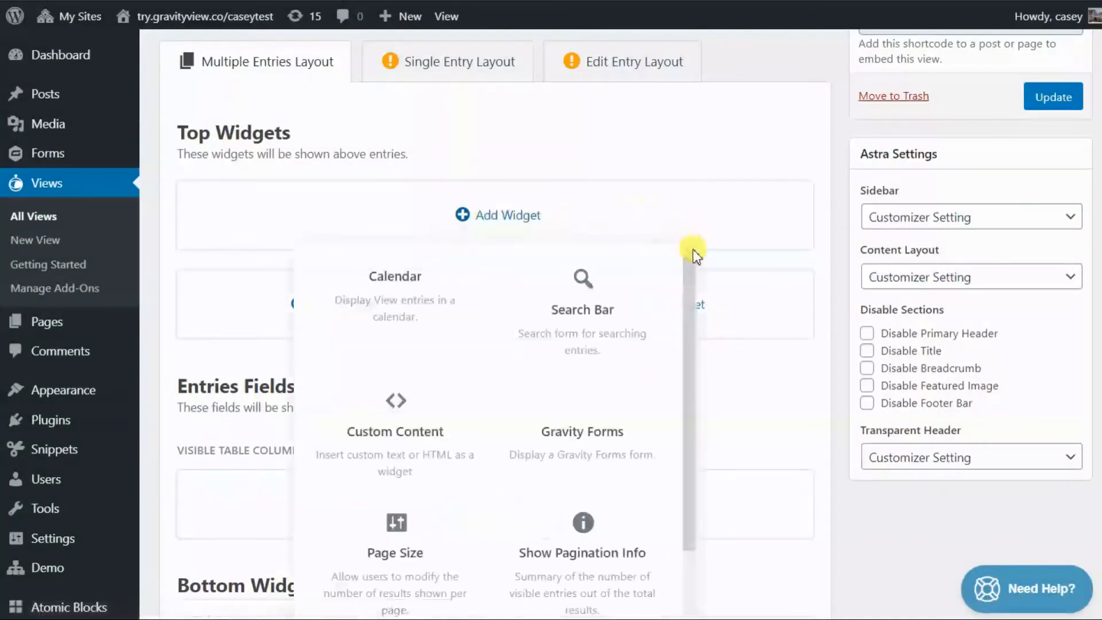
scroll("down", 3)
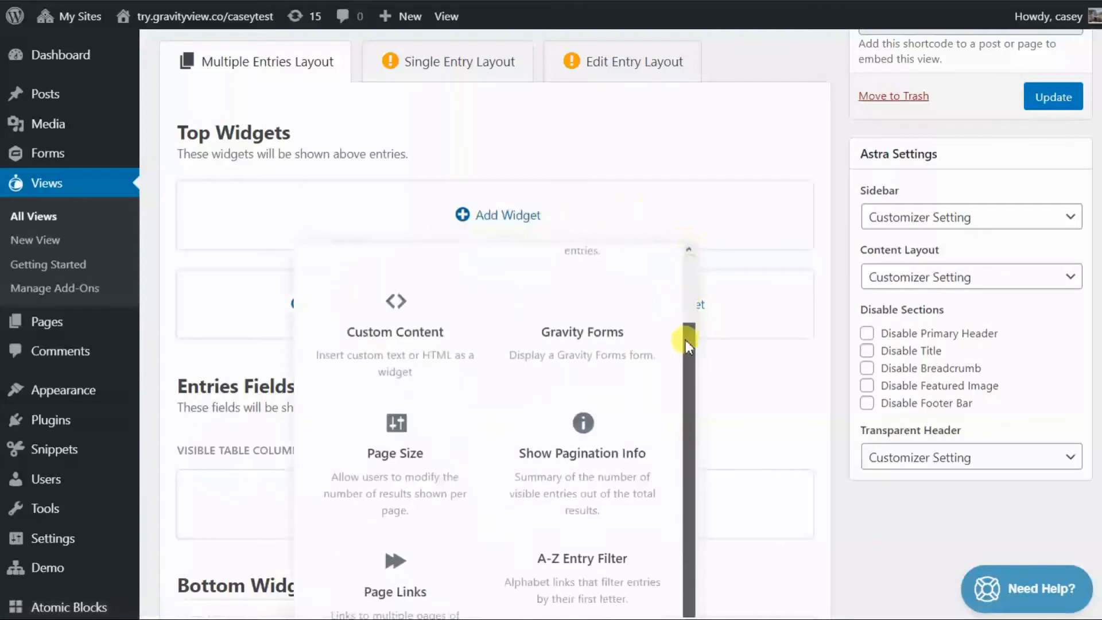
scroll("down", 3)
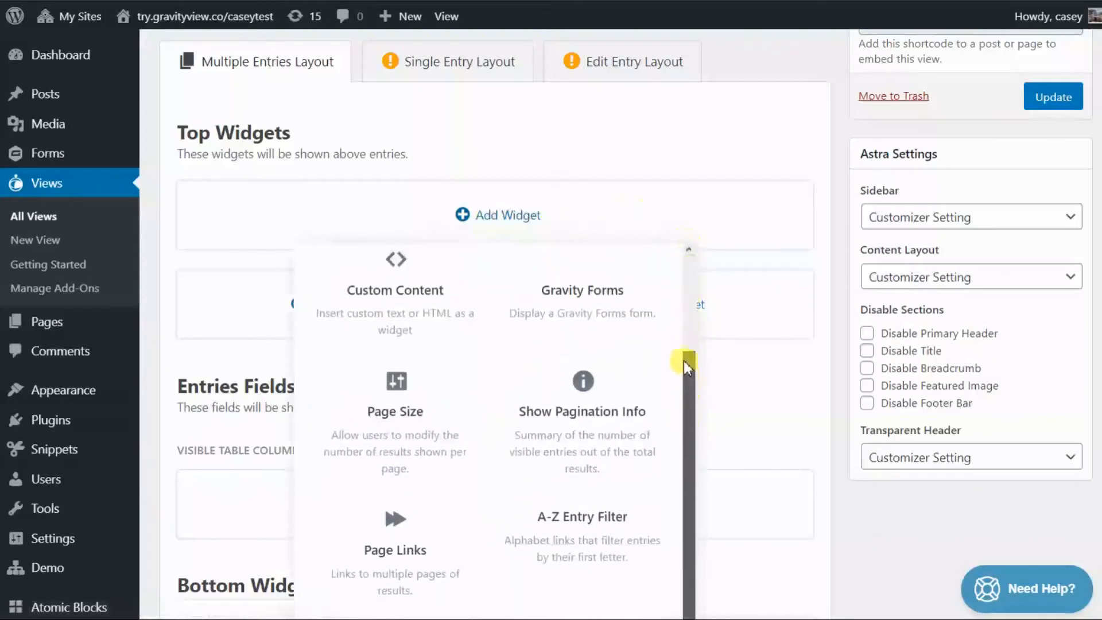
scroll("up", 3)
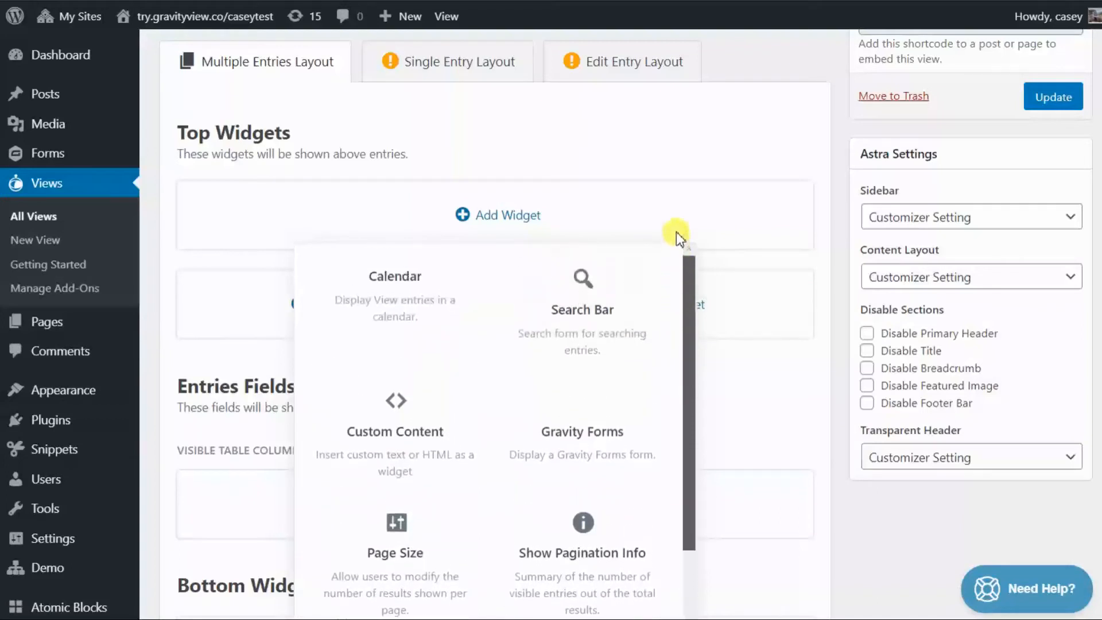
mouse_move(729, 284)
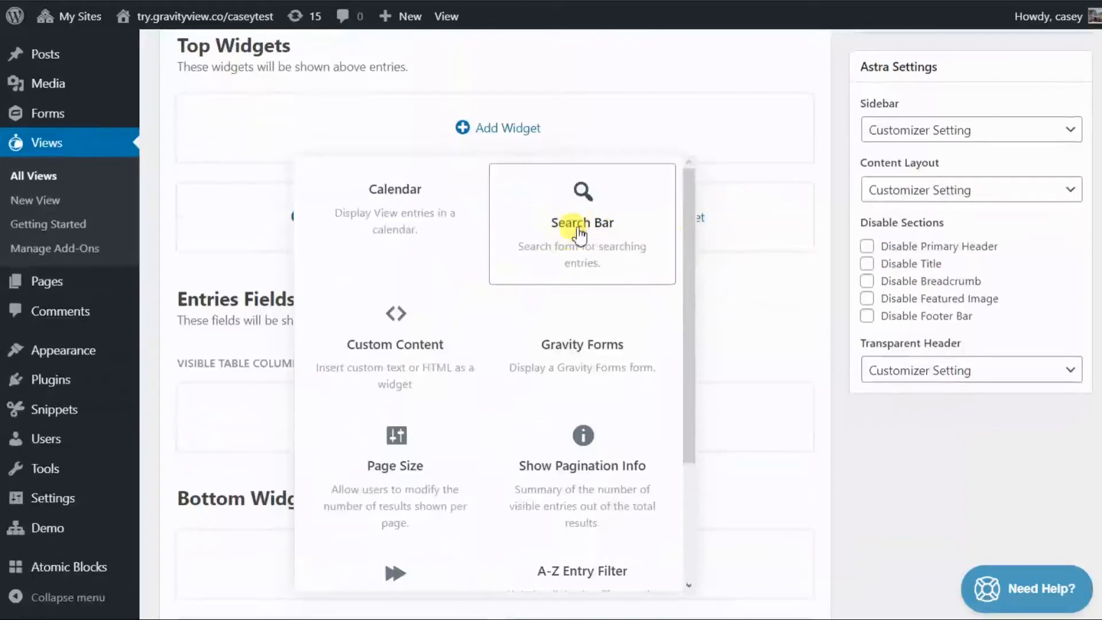
left_click(582, 221)
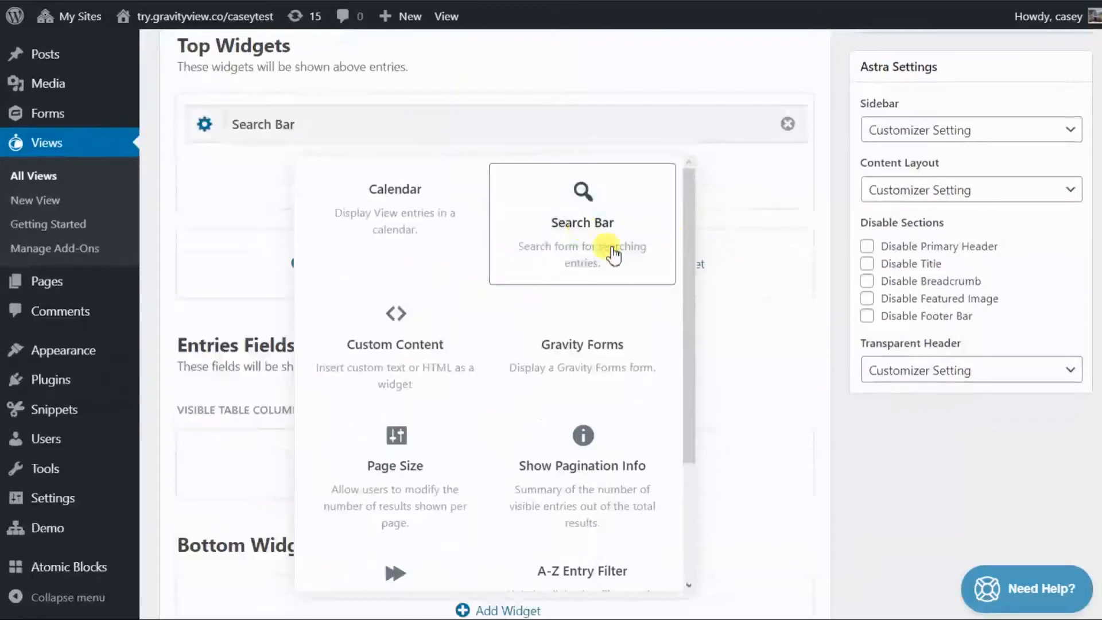
left_click(581, 223)
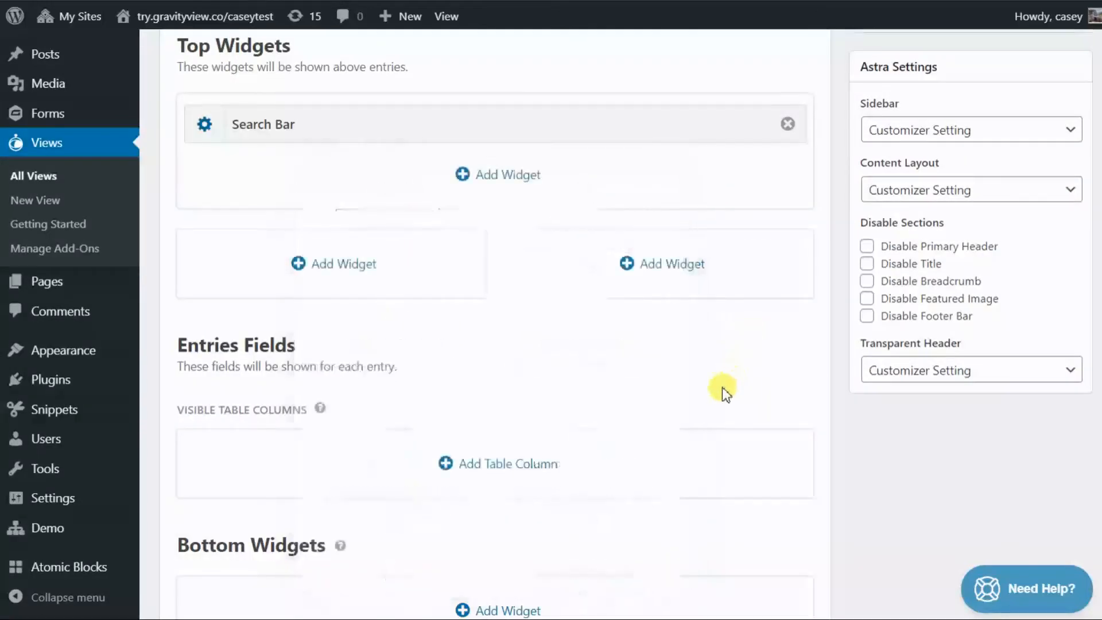
scroll("up", 3)
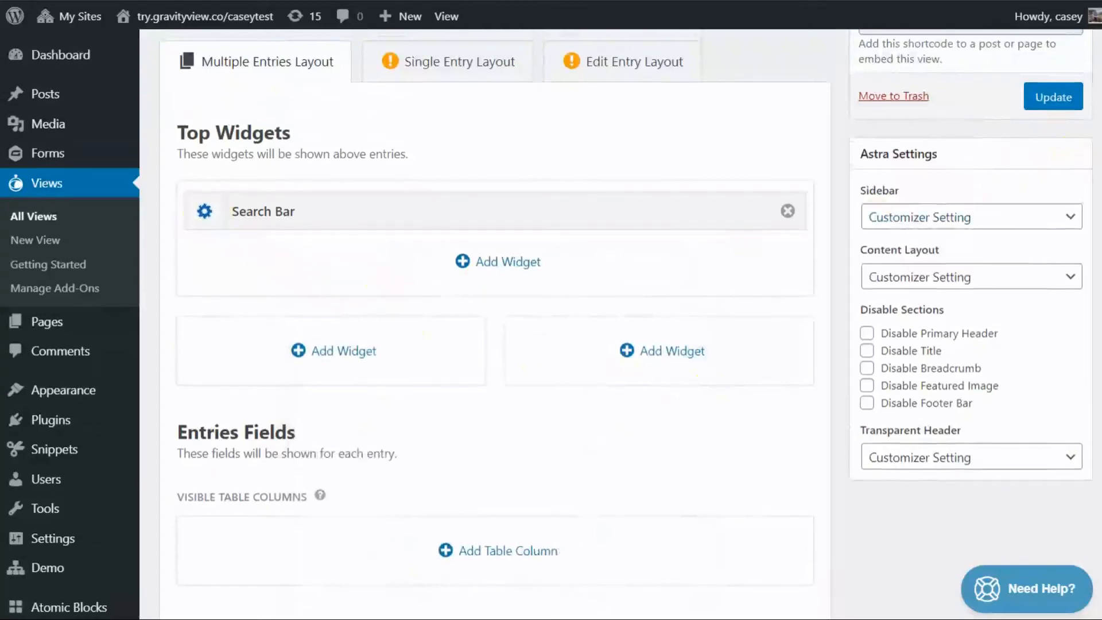
Add a Show Pagination Info widget to the Bottom Widgets area below the entries
scroll("down", 3)
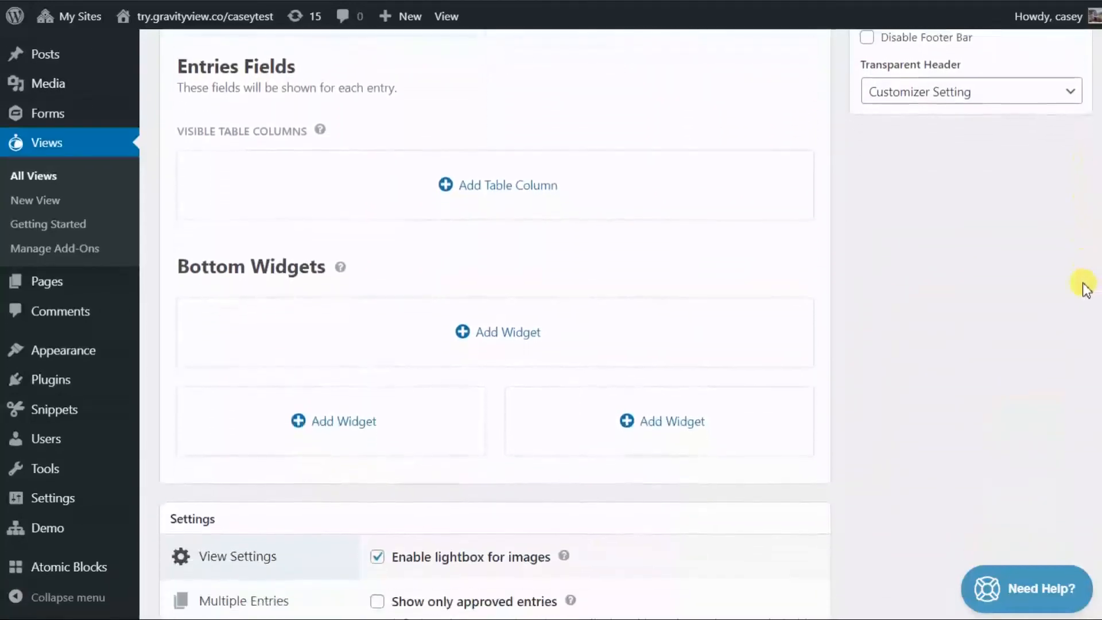
scroll("up", 3)
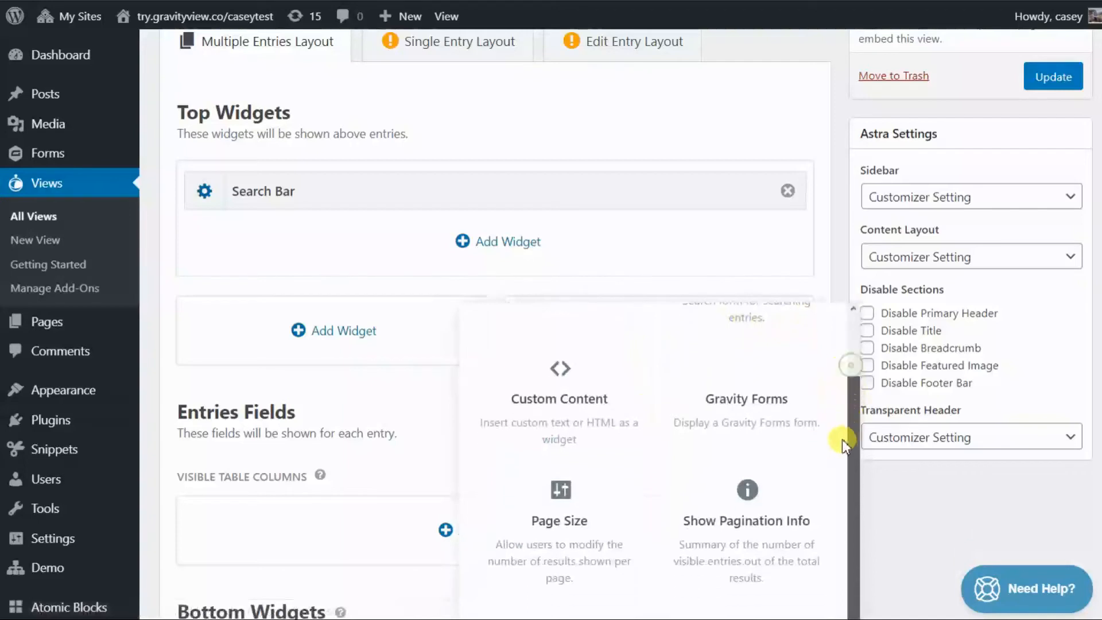
scroll("down", 3)
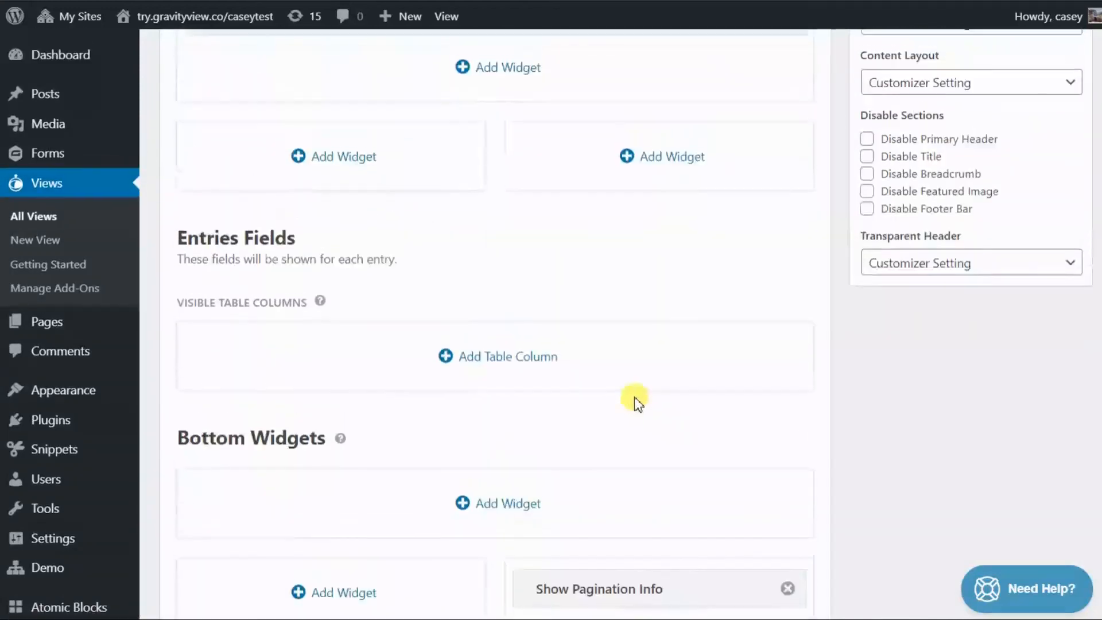
mouse_move(591, 267)
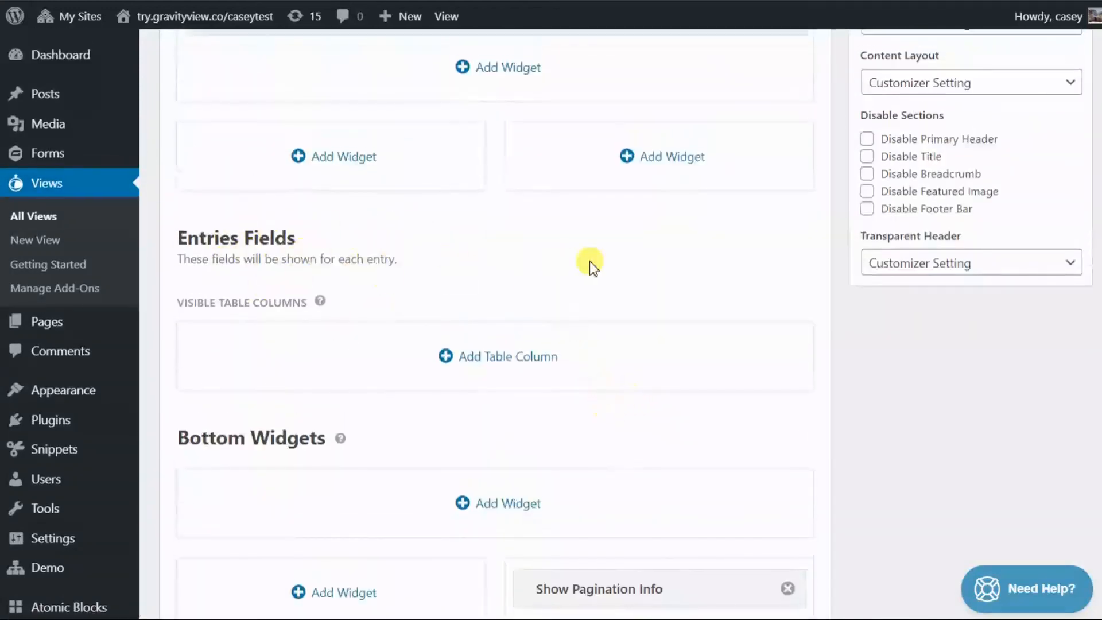
scroll("down", 3)
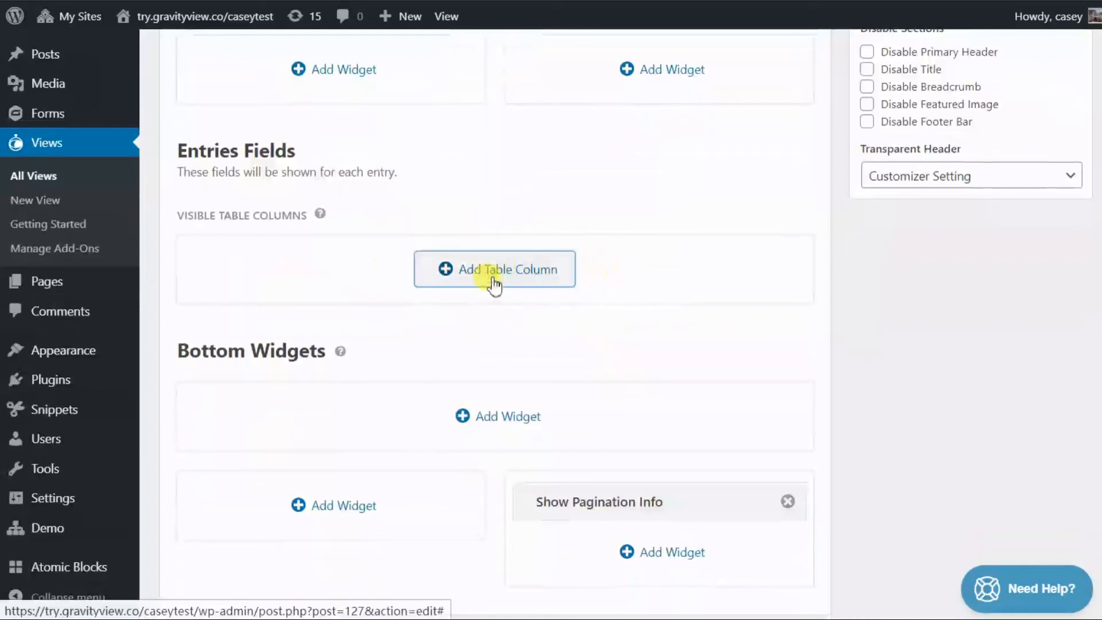
Add First Name and Last Name as table columns under Entries Fields
left_click(493, 269)
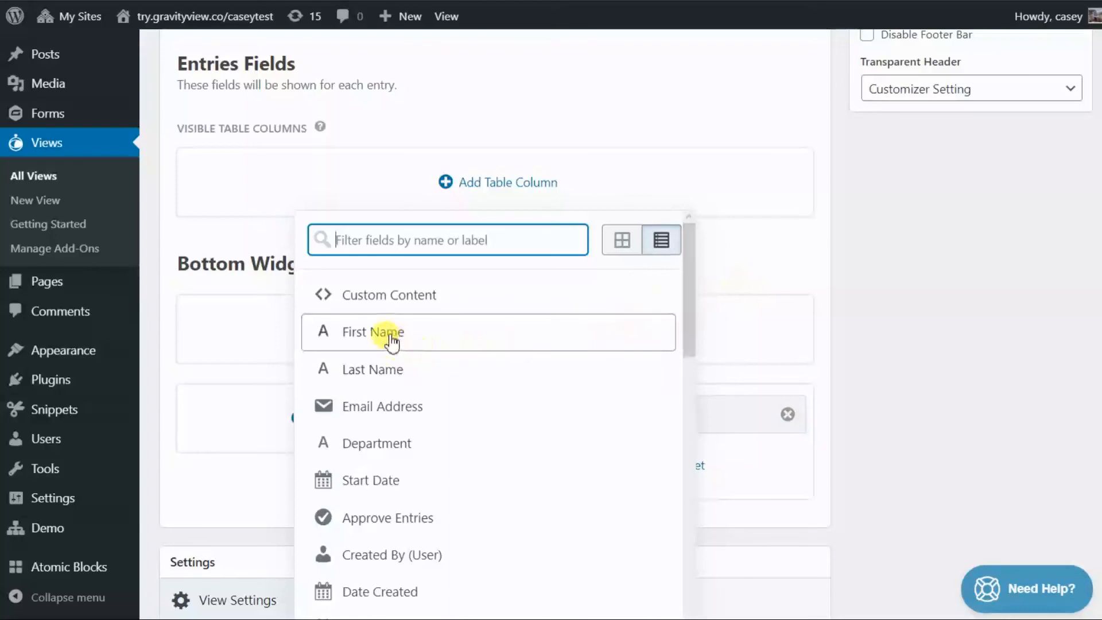
left_click(371, 332)
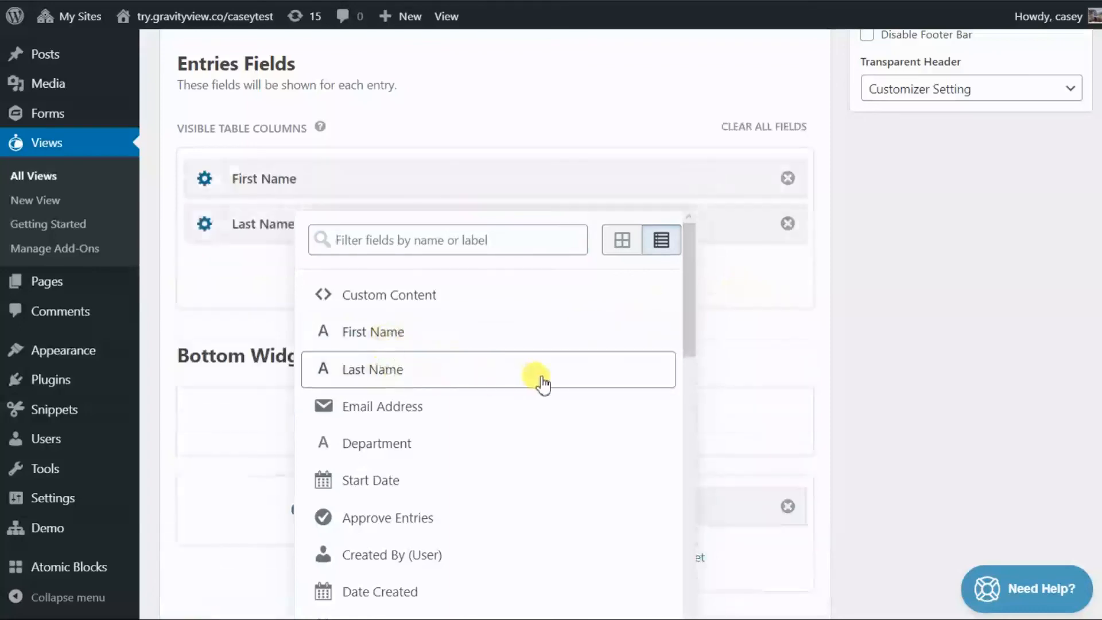
mouse_move(835, 337)
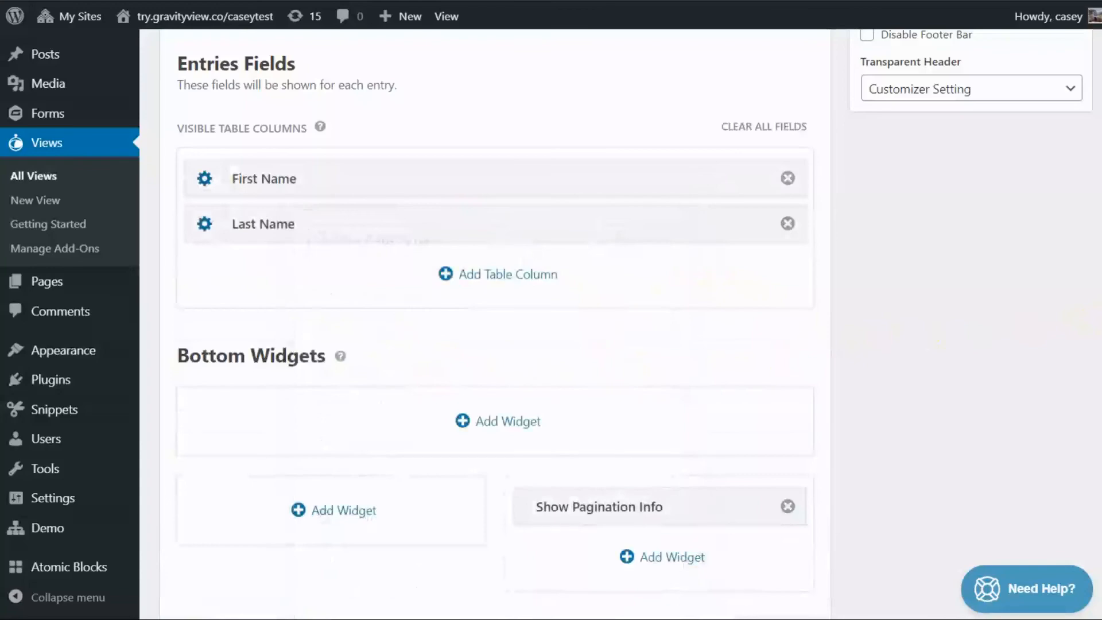
scroll("up", 3)
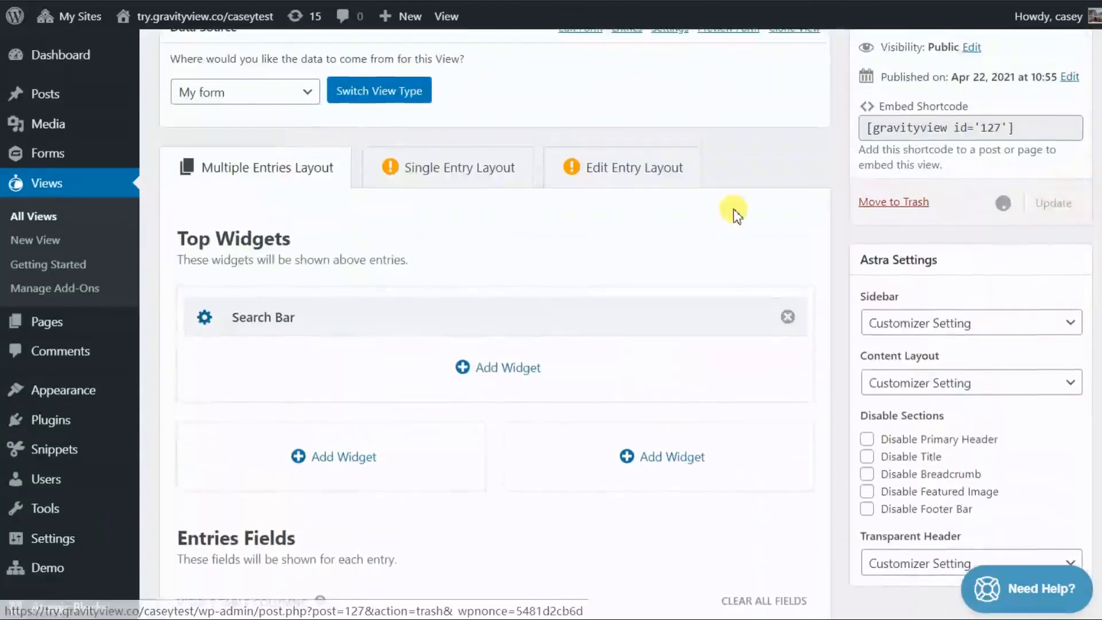
Update the Employees view and view the finished page on the live website
scroll("up", 3)
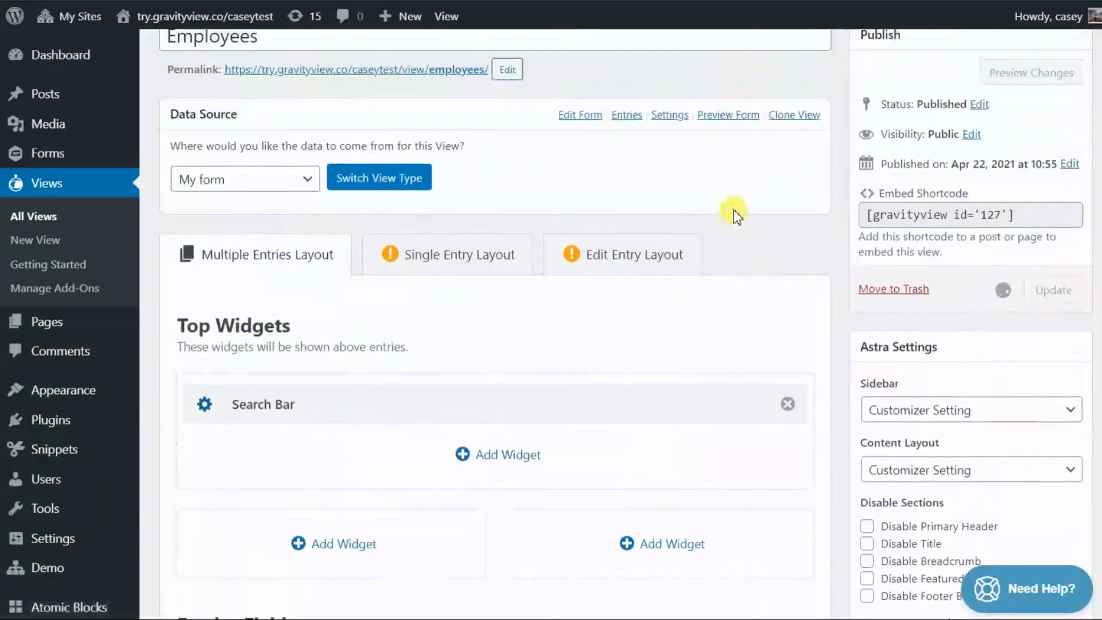
left_click(1053, 289)
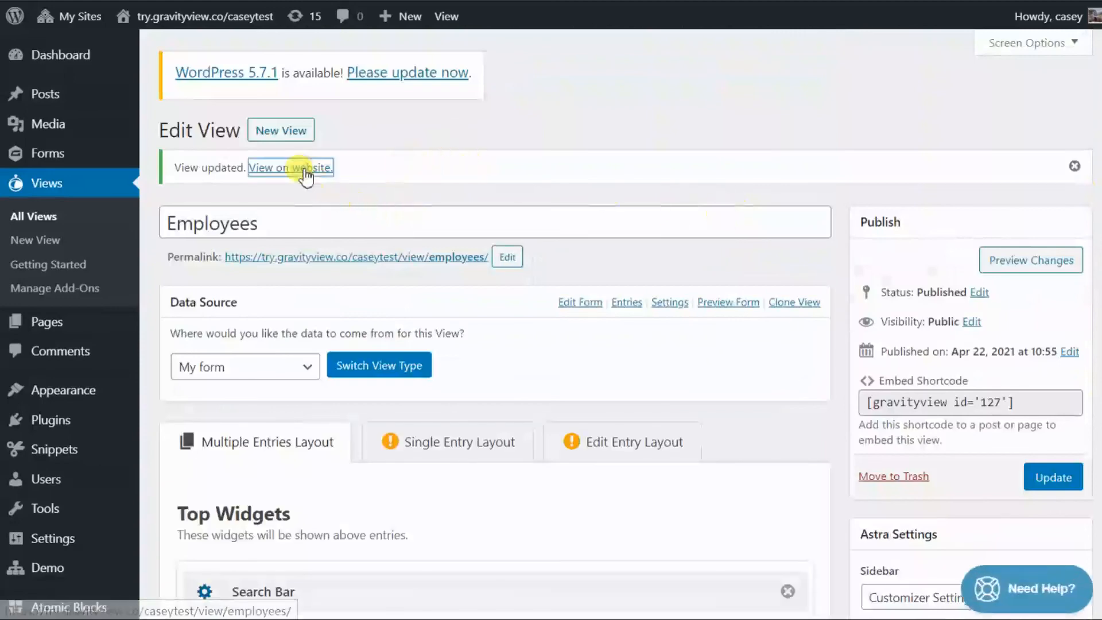
left_click(291, 167)
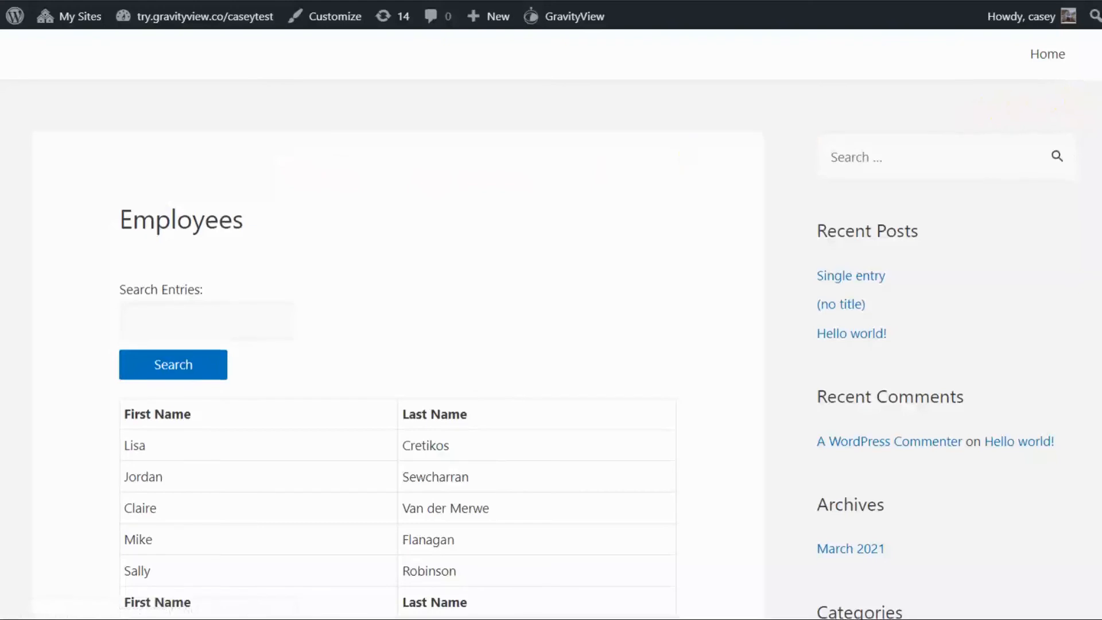
scroll("down", 3)
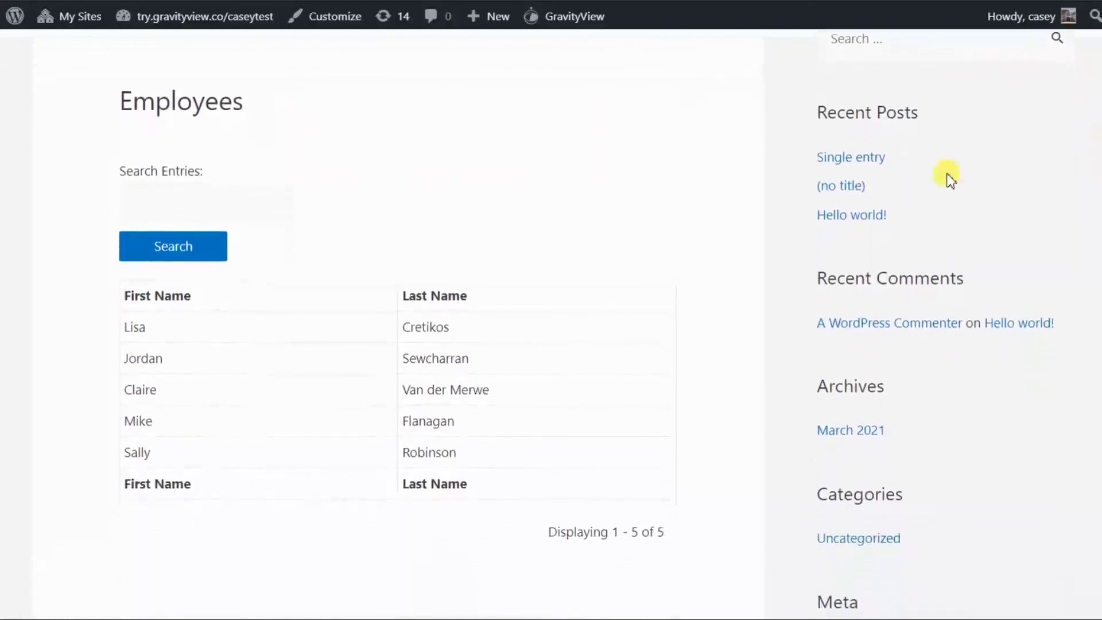
mouse_move(609, 357)
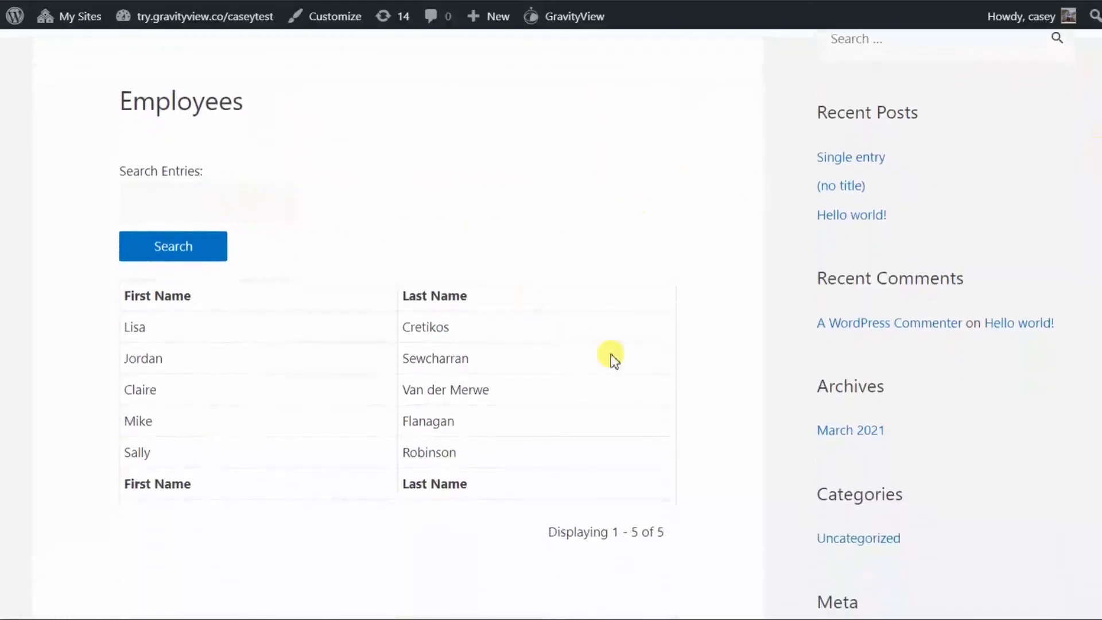
mouse_move(619, 541)
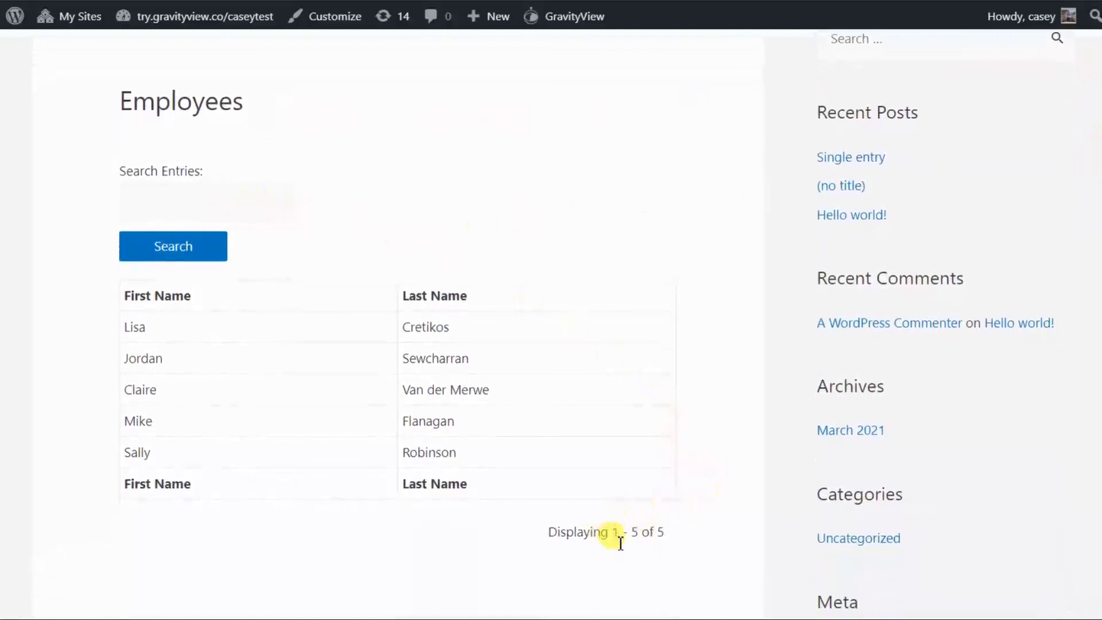
mouse_move(317, 334)
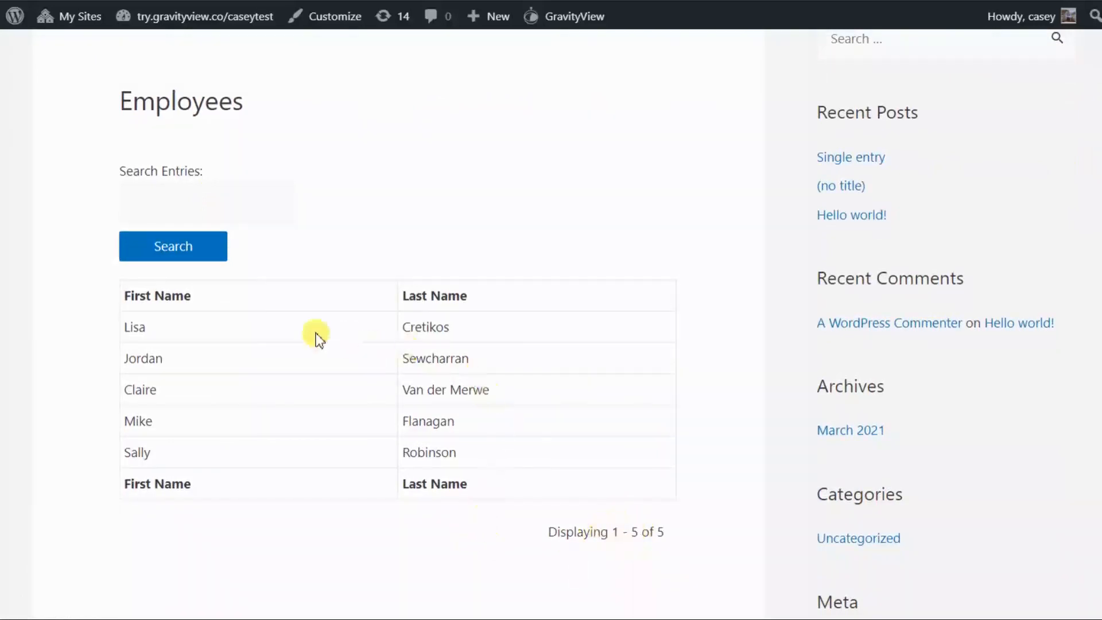
mouse_move(390, 349)
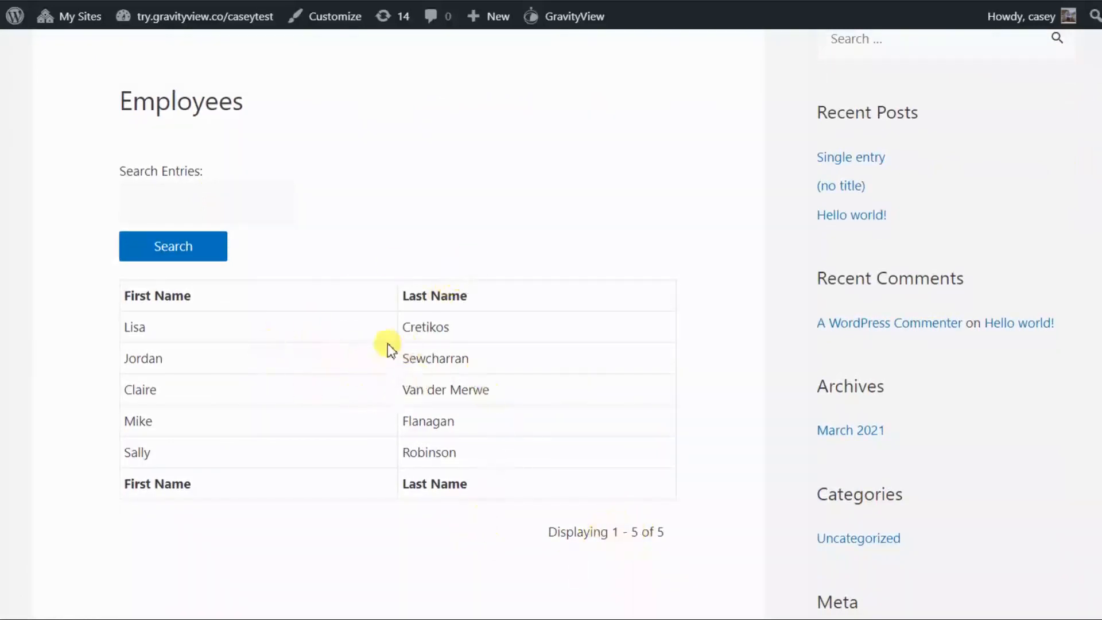